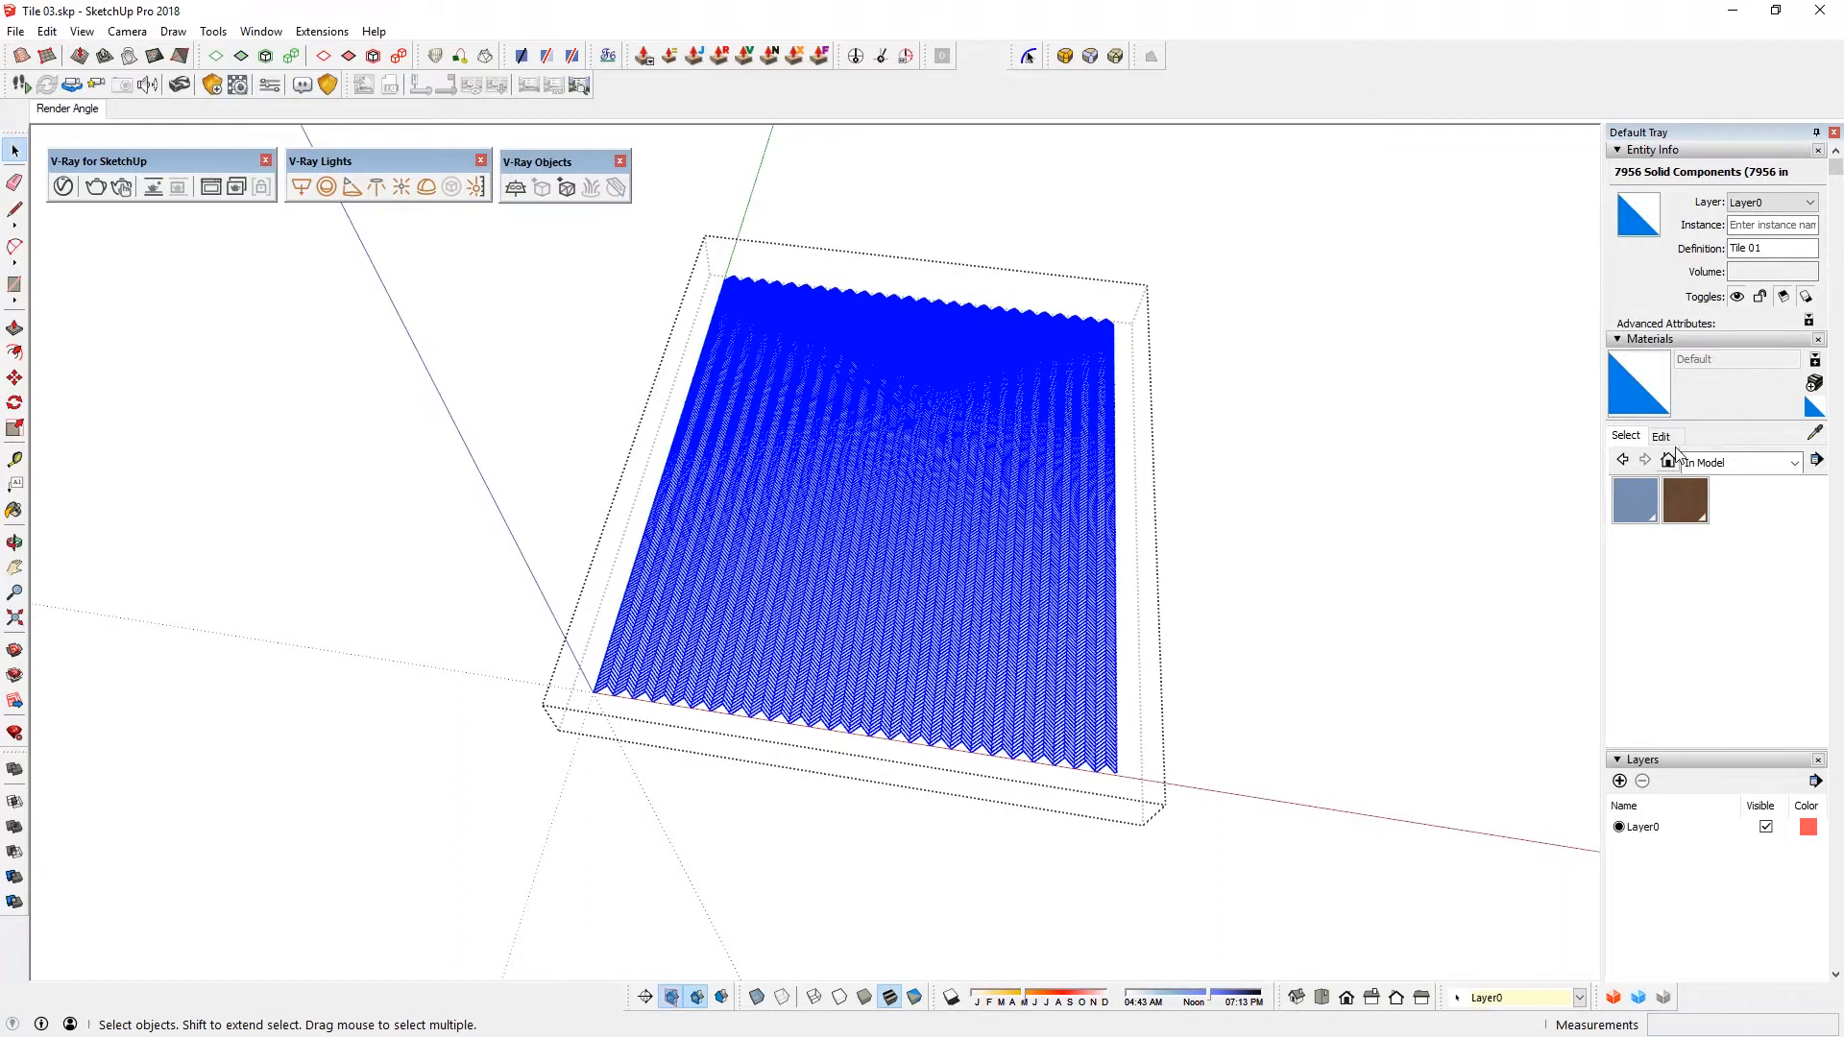
- Create a 'White Tile 01' material and paint all 7,956 tile components with it
{"action": "left_click", "coordinate": [1815, 361]}
{"action": "type", "text": "White Tile 01"}
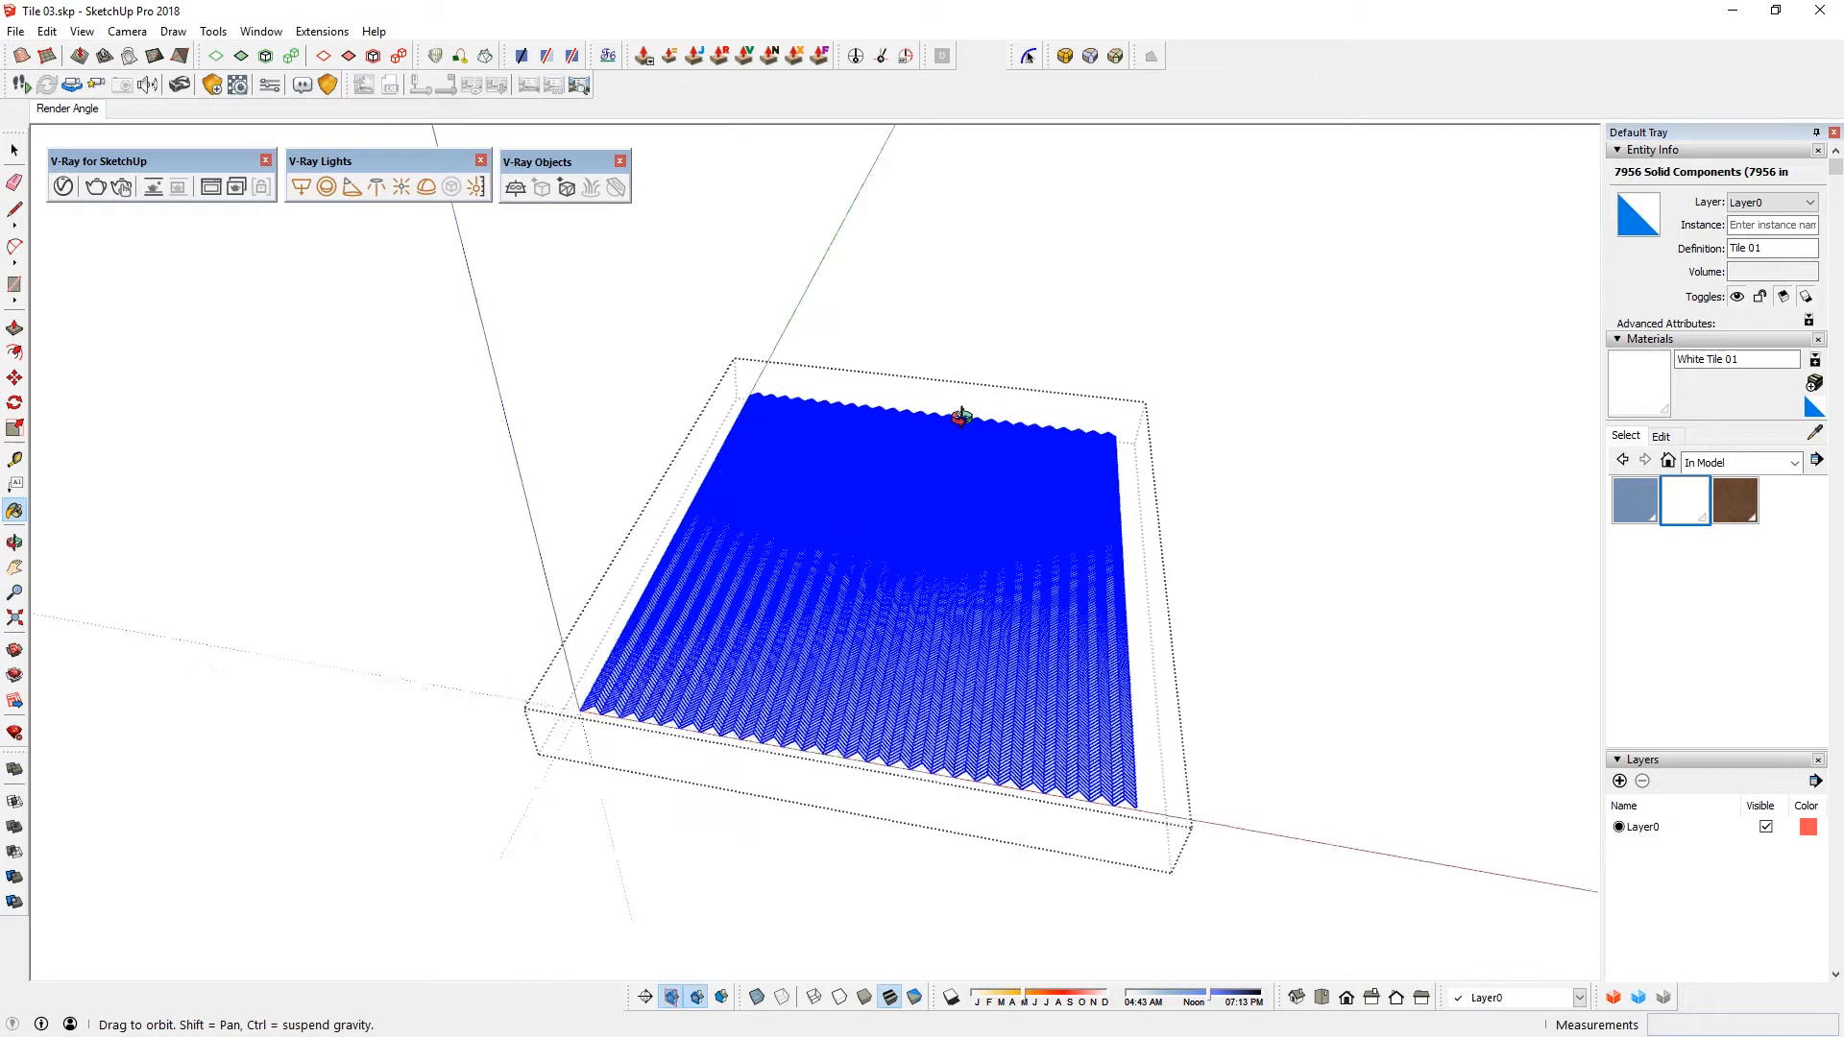
{"action": "left_click", "coordinate": [321, 31]}
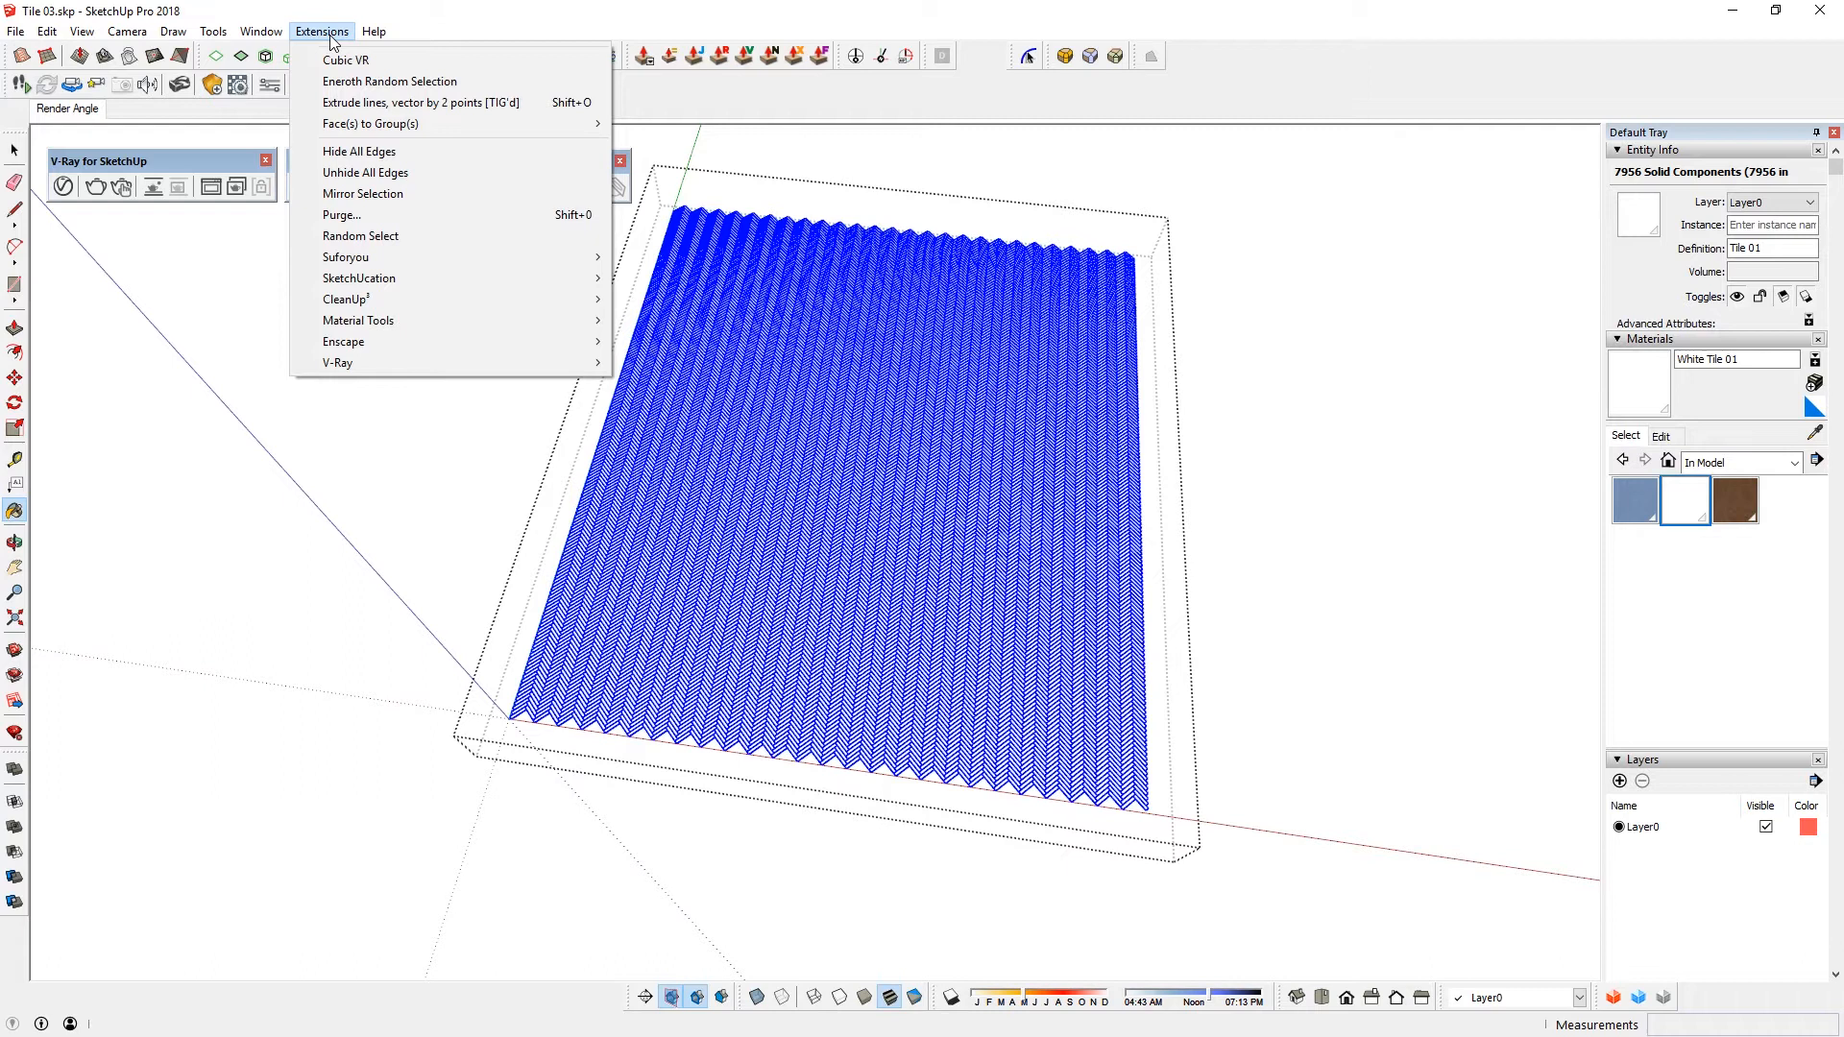
- Randomly select tiles via Random Select and create a darker 'Light Grey 01' material
{"action": "left_click", "coordinate": [388, 81]}
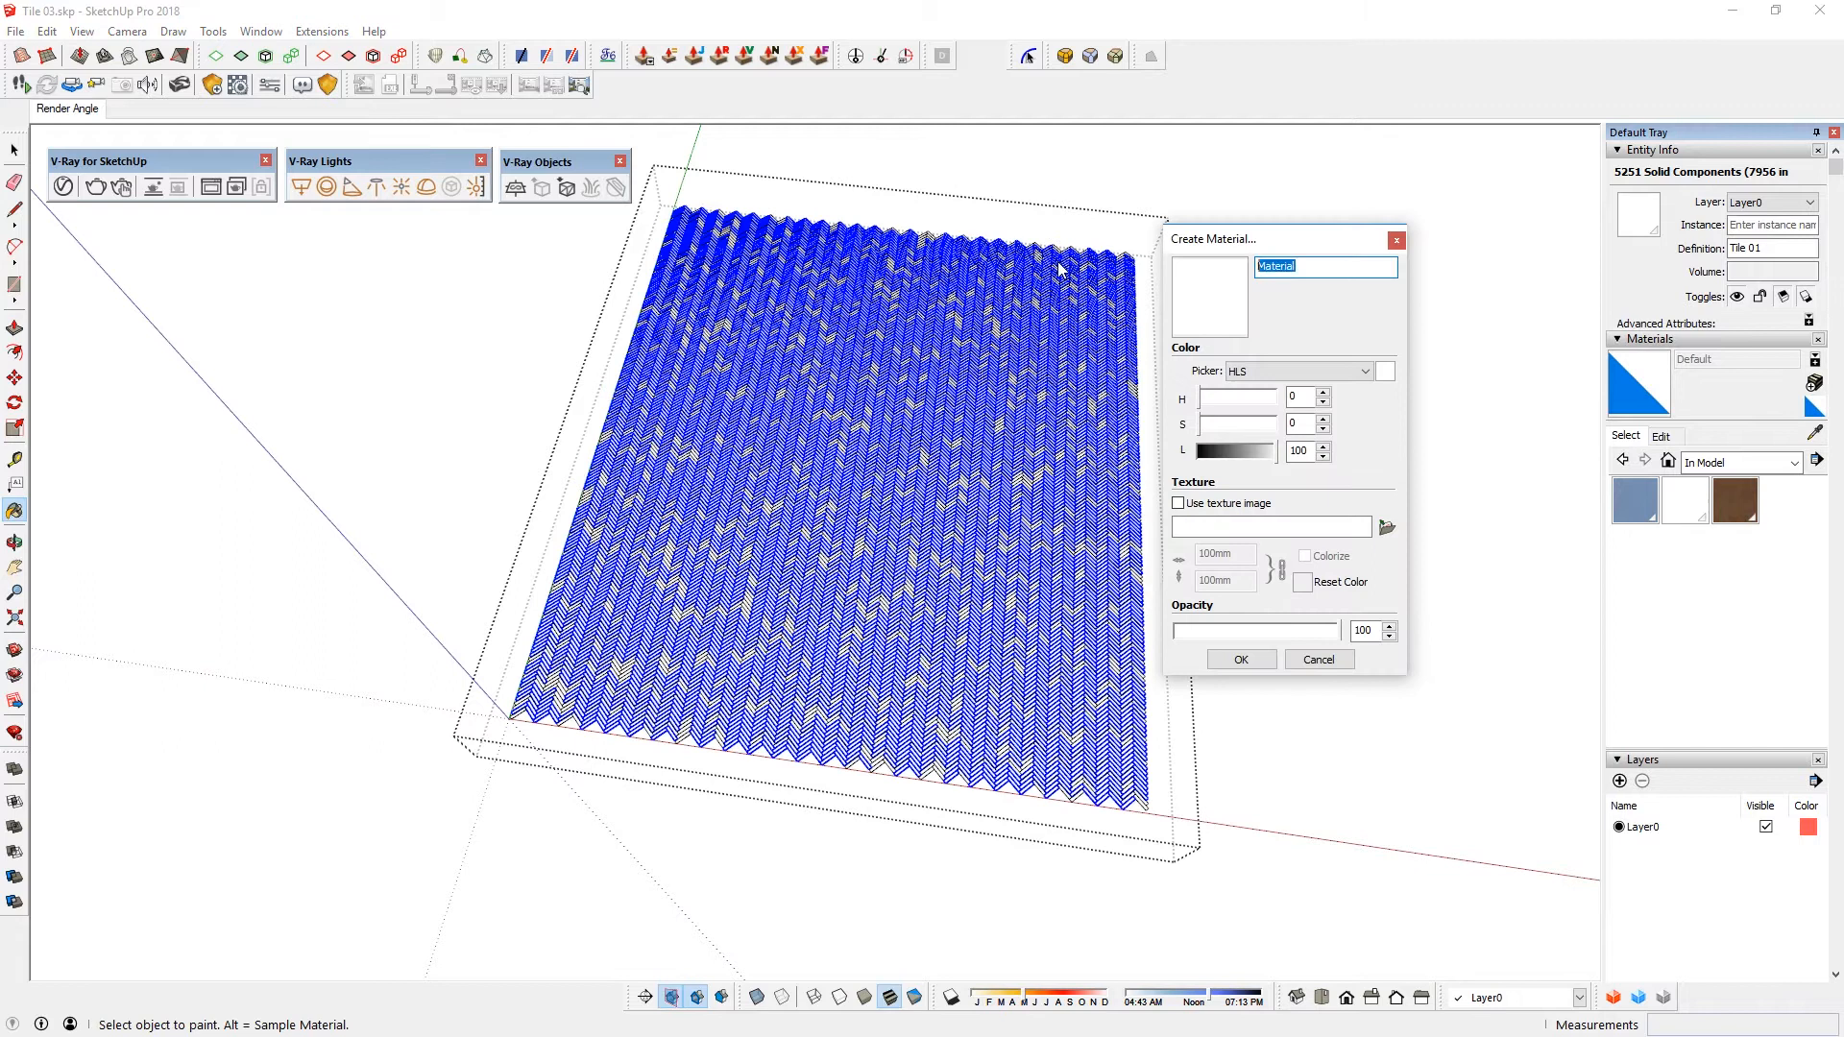
{"action": "type", "text": "Light Grey 01"}
{"action": "left_click", "coordinate": [1302, 449]}
{"action": "type", "text": "64"}
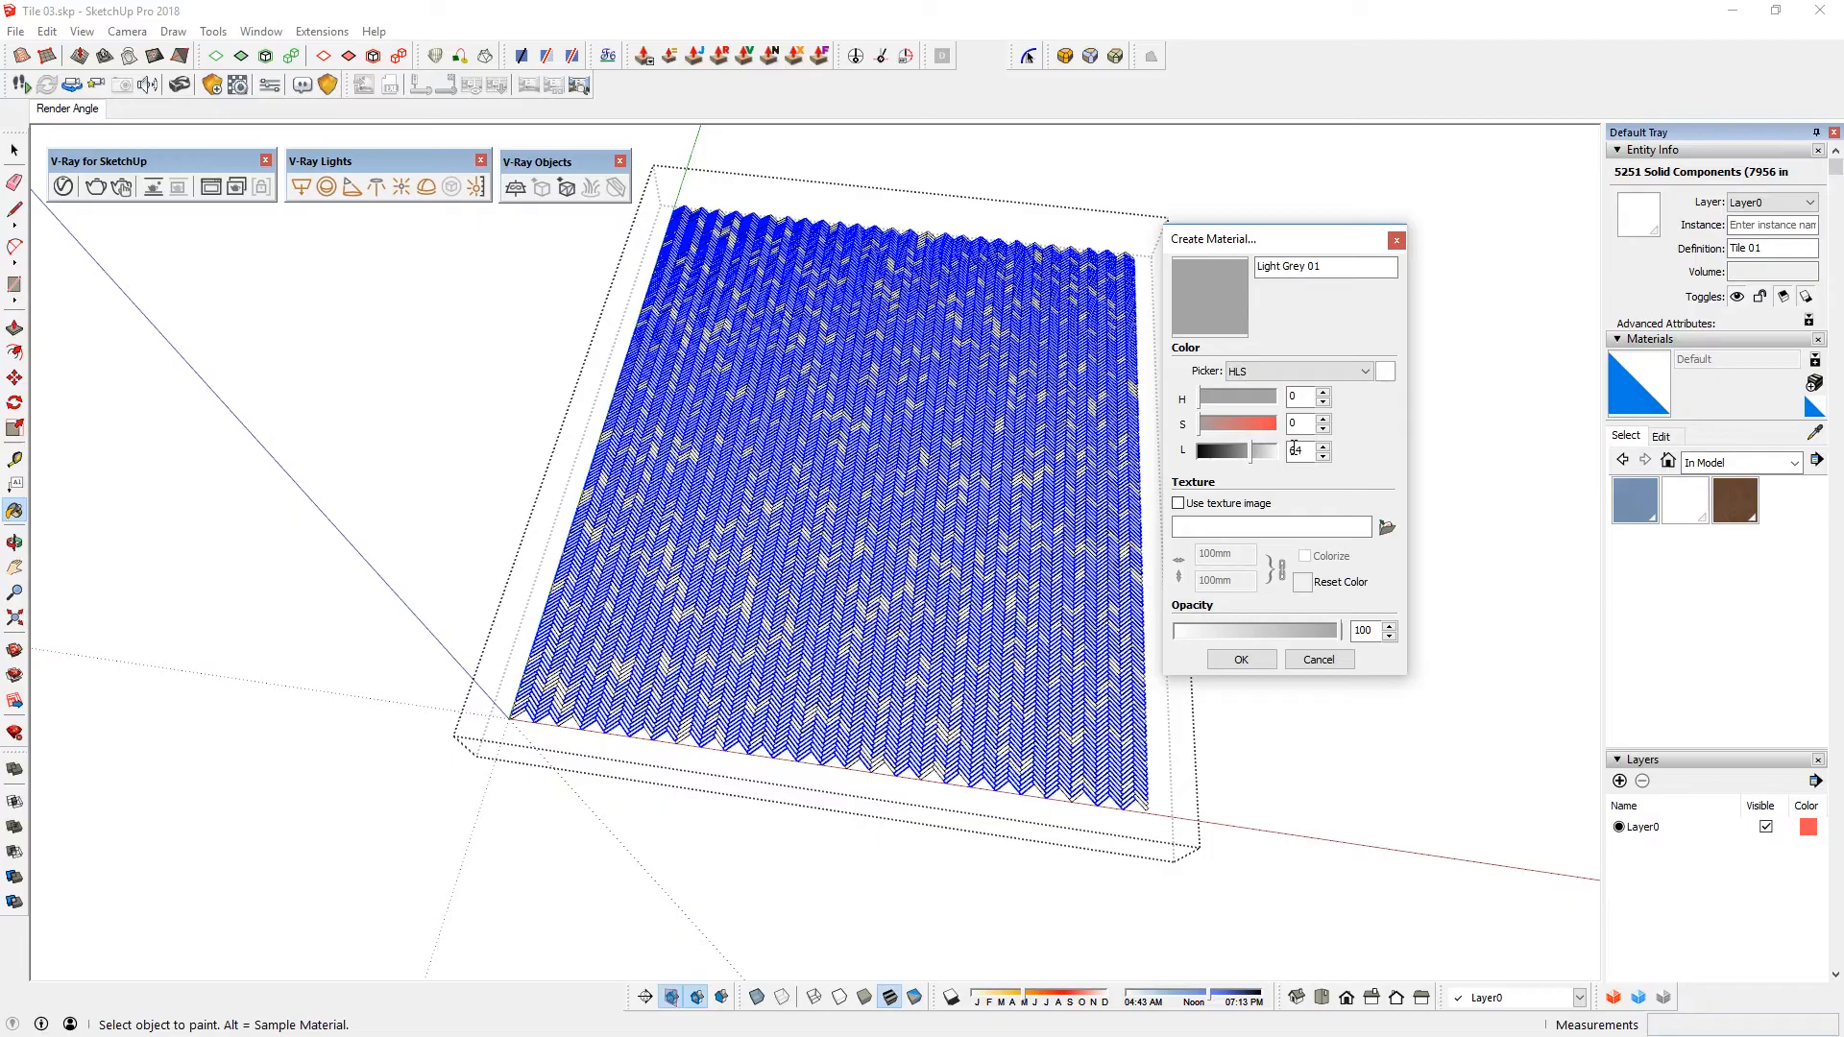
{"action": "left_click", "coordinate": [1239, 658]}
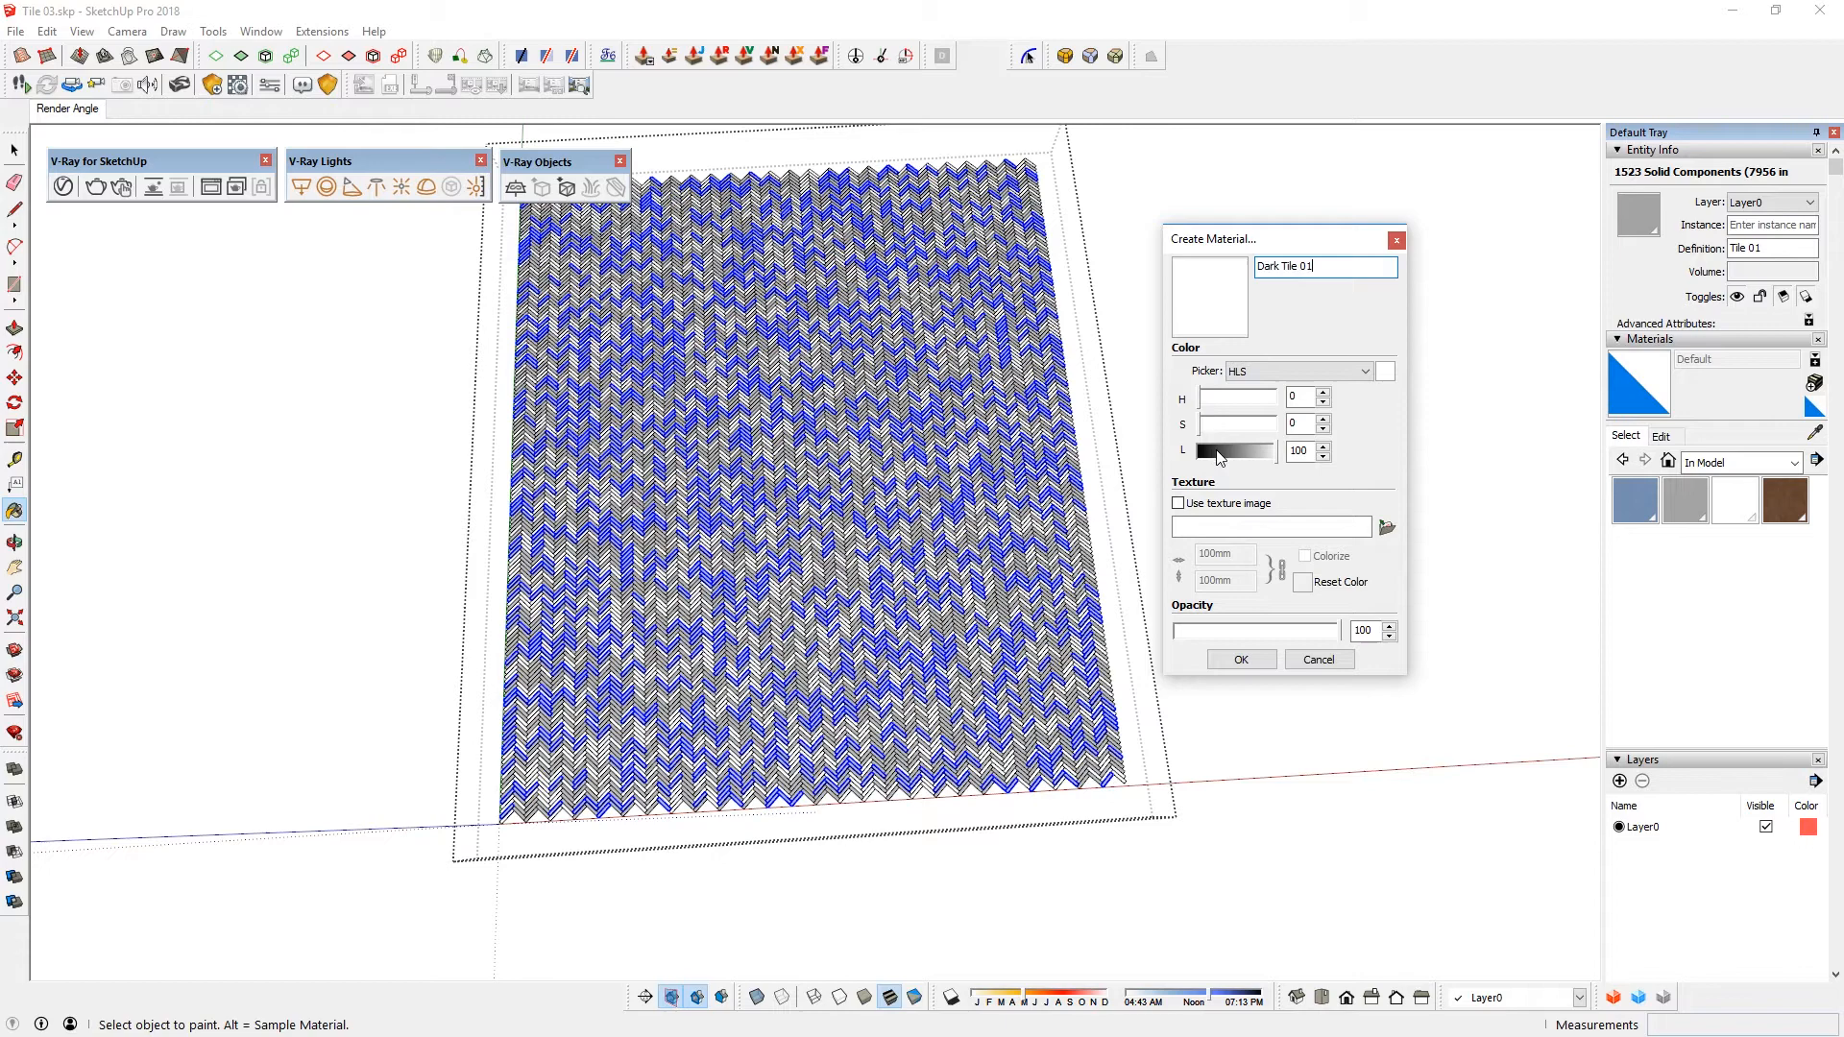
- Lower the lightness of the new 'Dark Tile 01' material to a dark grey
{"action": "left_click", "coordinate": [1239, 659]}
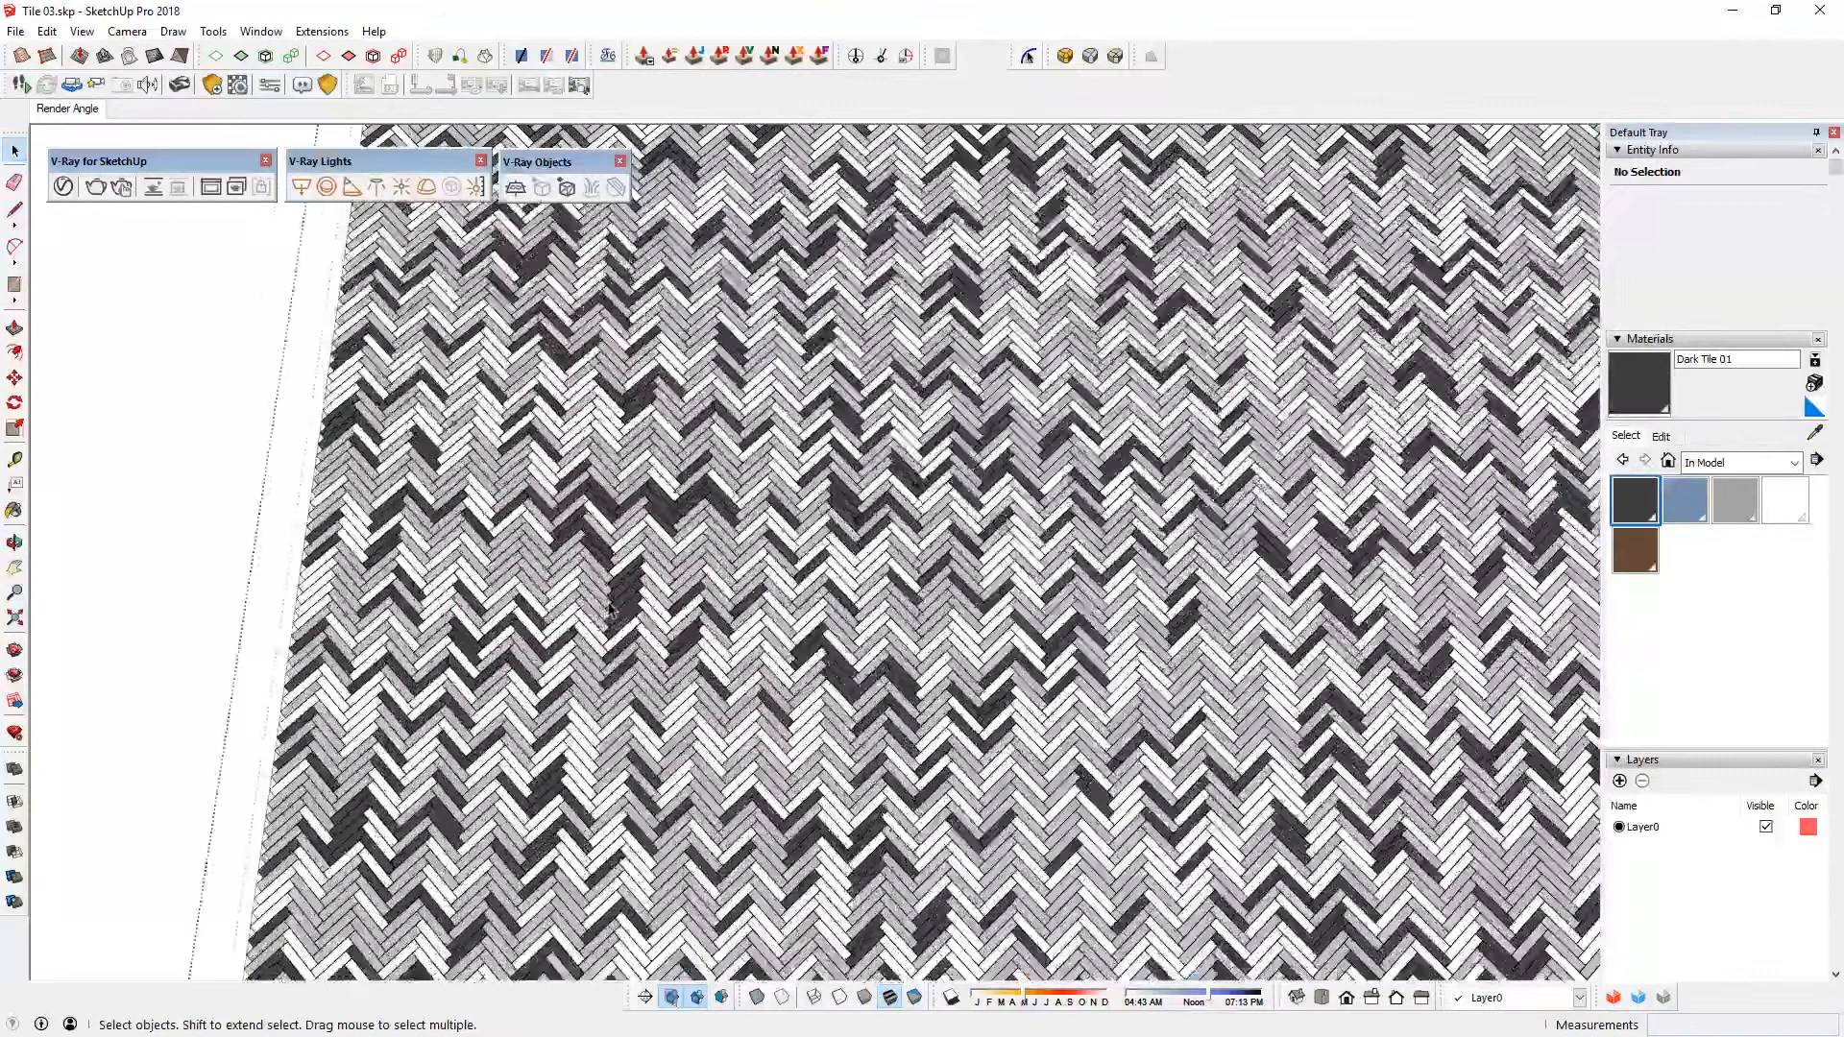
- Orbit and zoom to check the three-tone herringbone pattern beneath the blue sofa
{"action": "left_click", "coordinate": [1782, 499]}
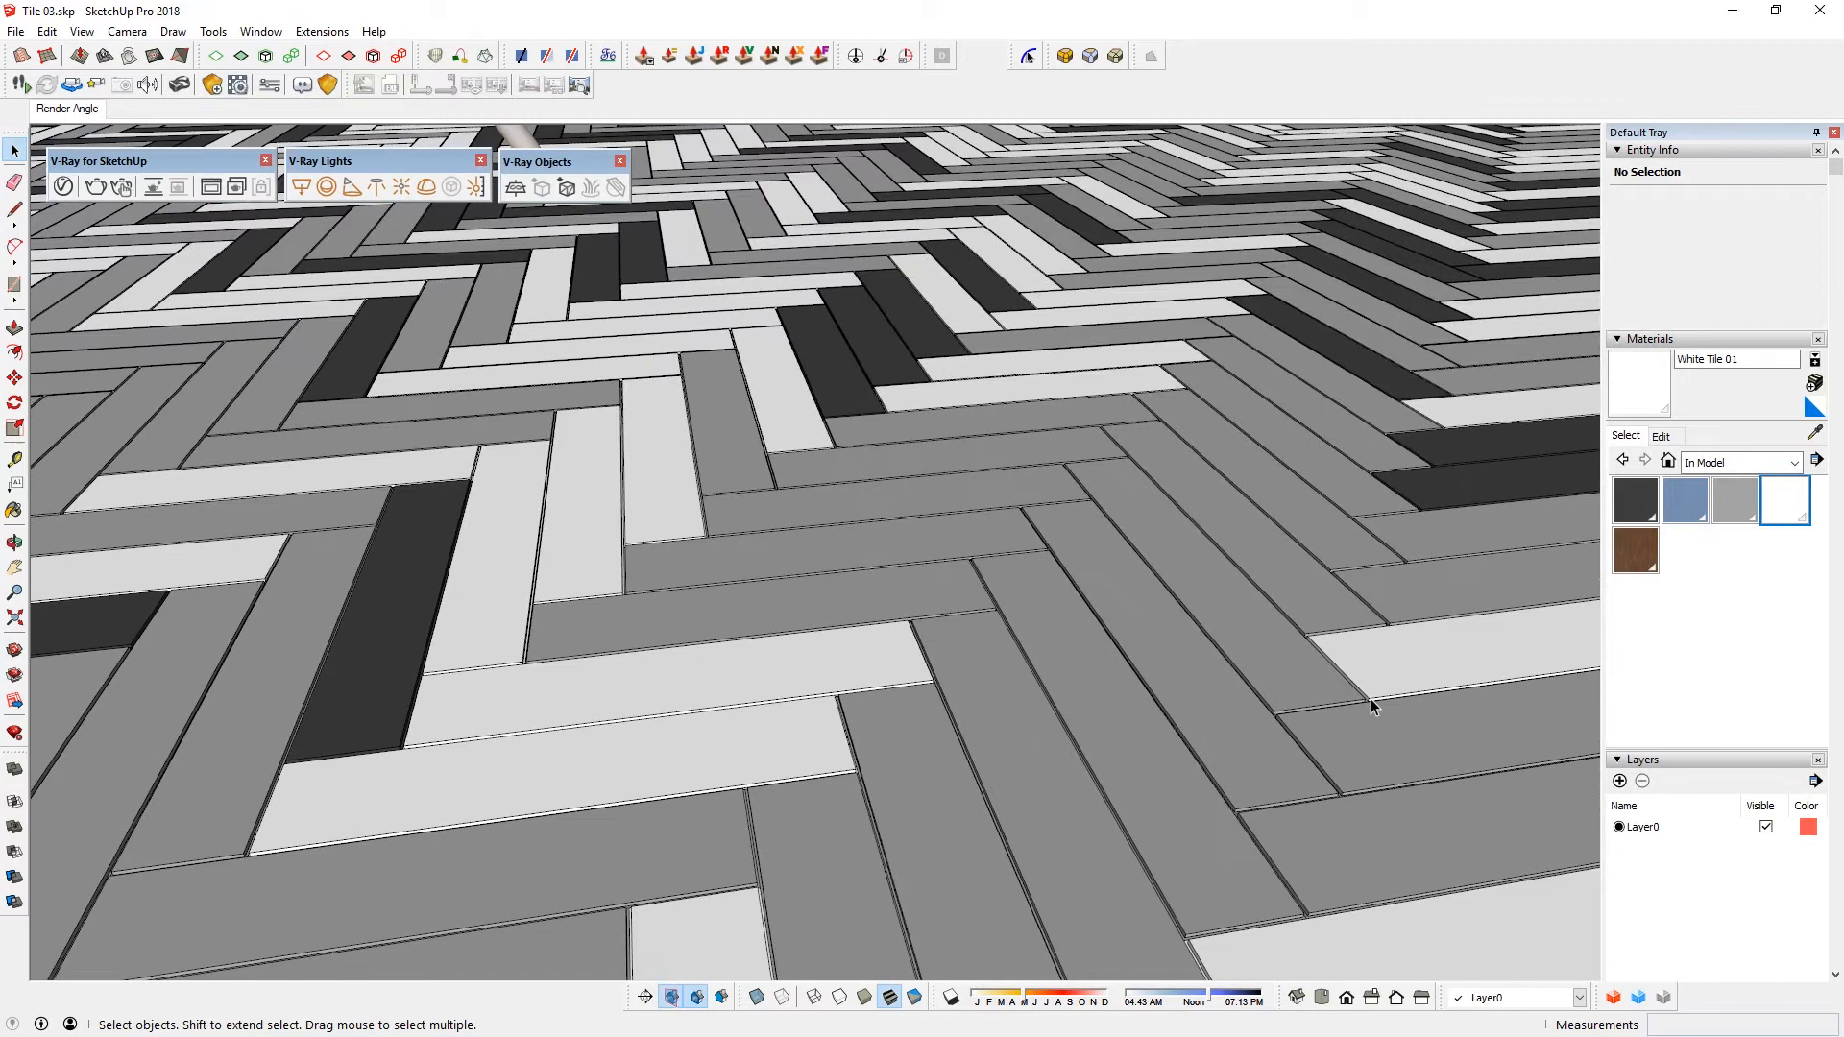
{"action": "left_click", "coordinate": [1632, 499]}
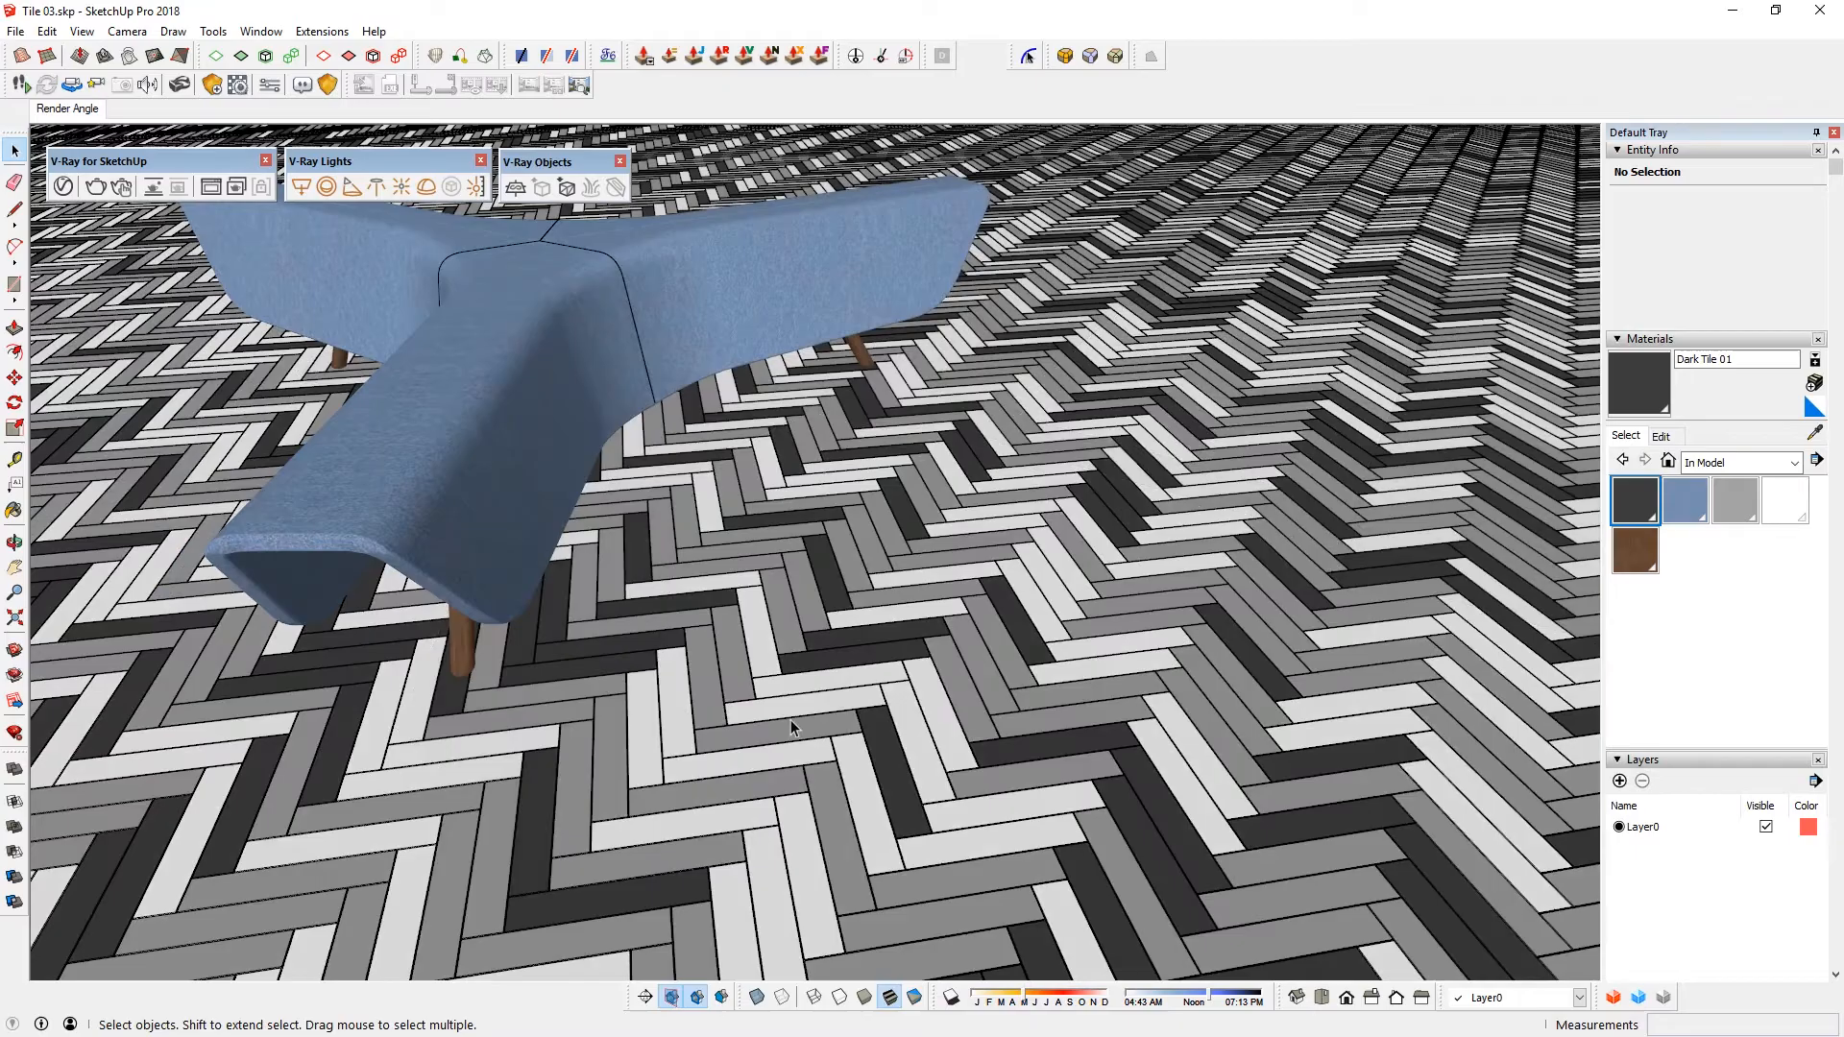
- Purge all V-Ray assets via Extensions > V-Ray > Tools and confirm with Yes
{"action": "left_click", "coordinate": [213, 31]}
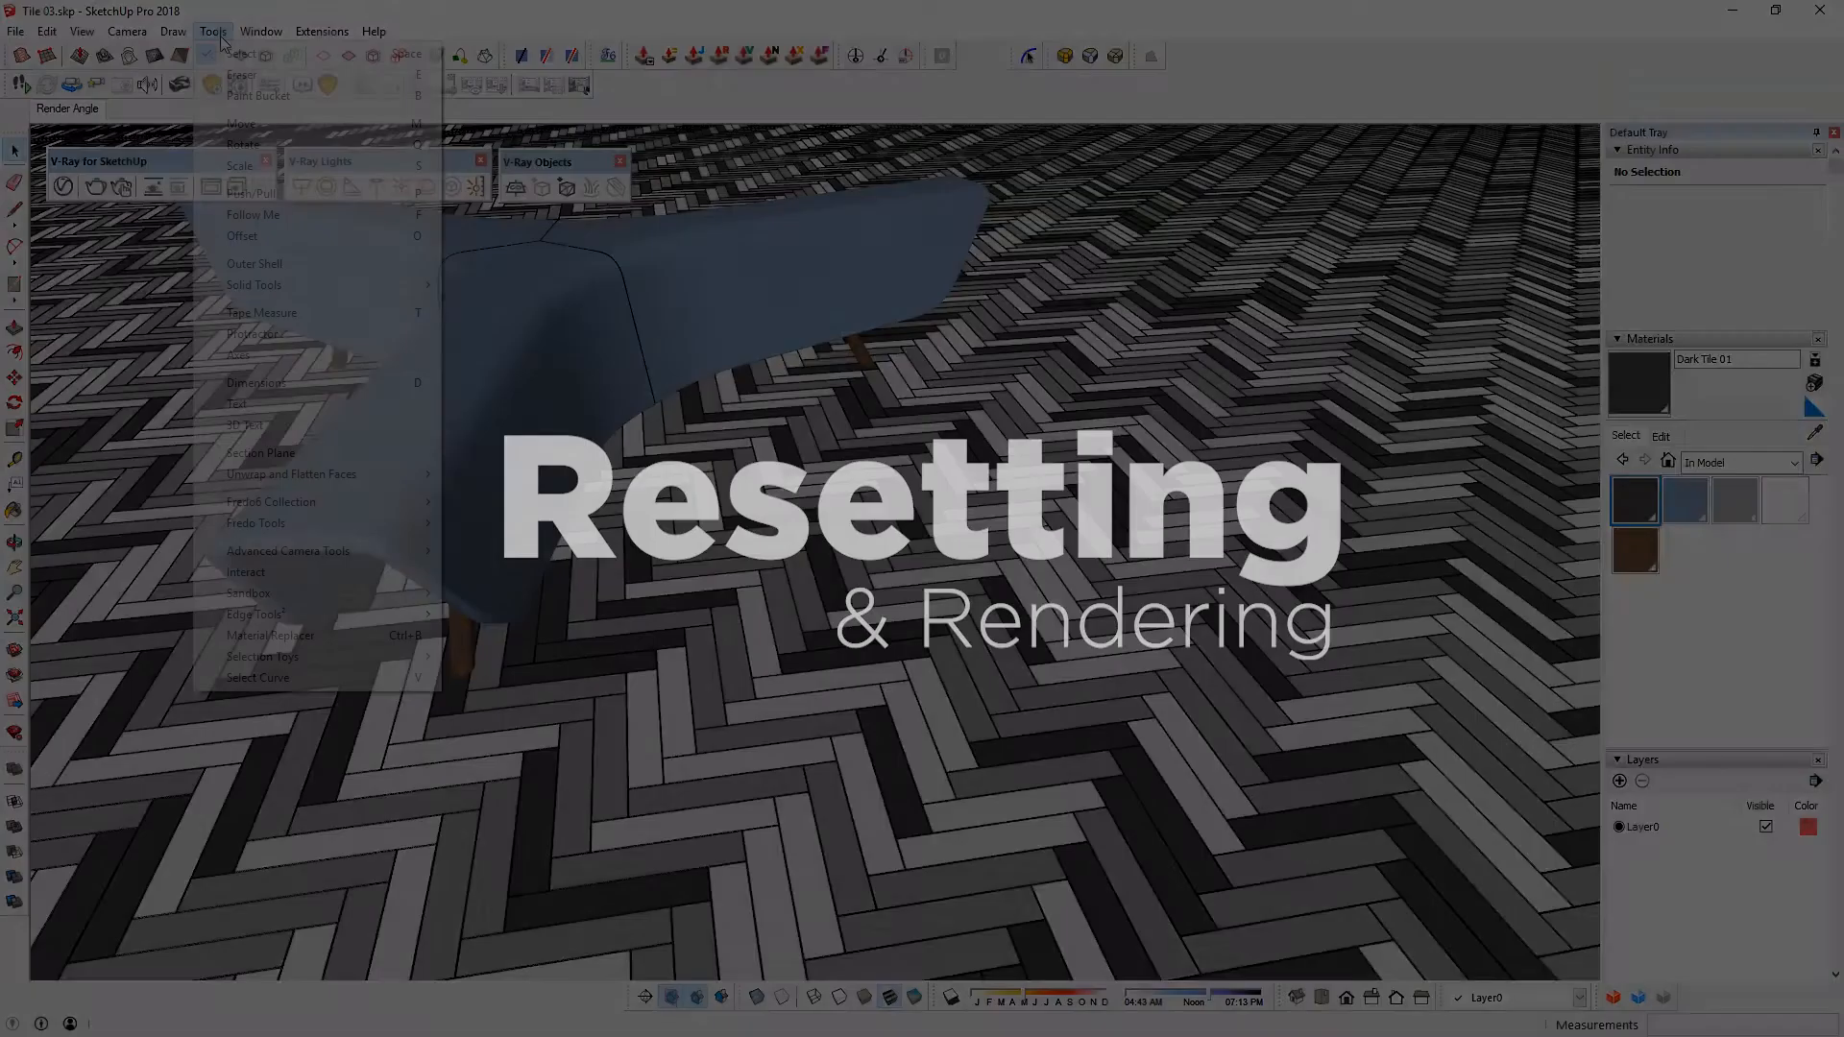
{"action": "left_click", "coordinate": [321, 31]}
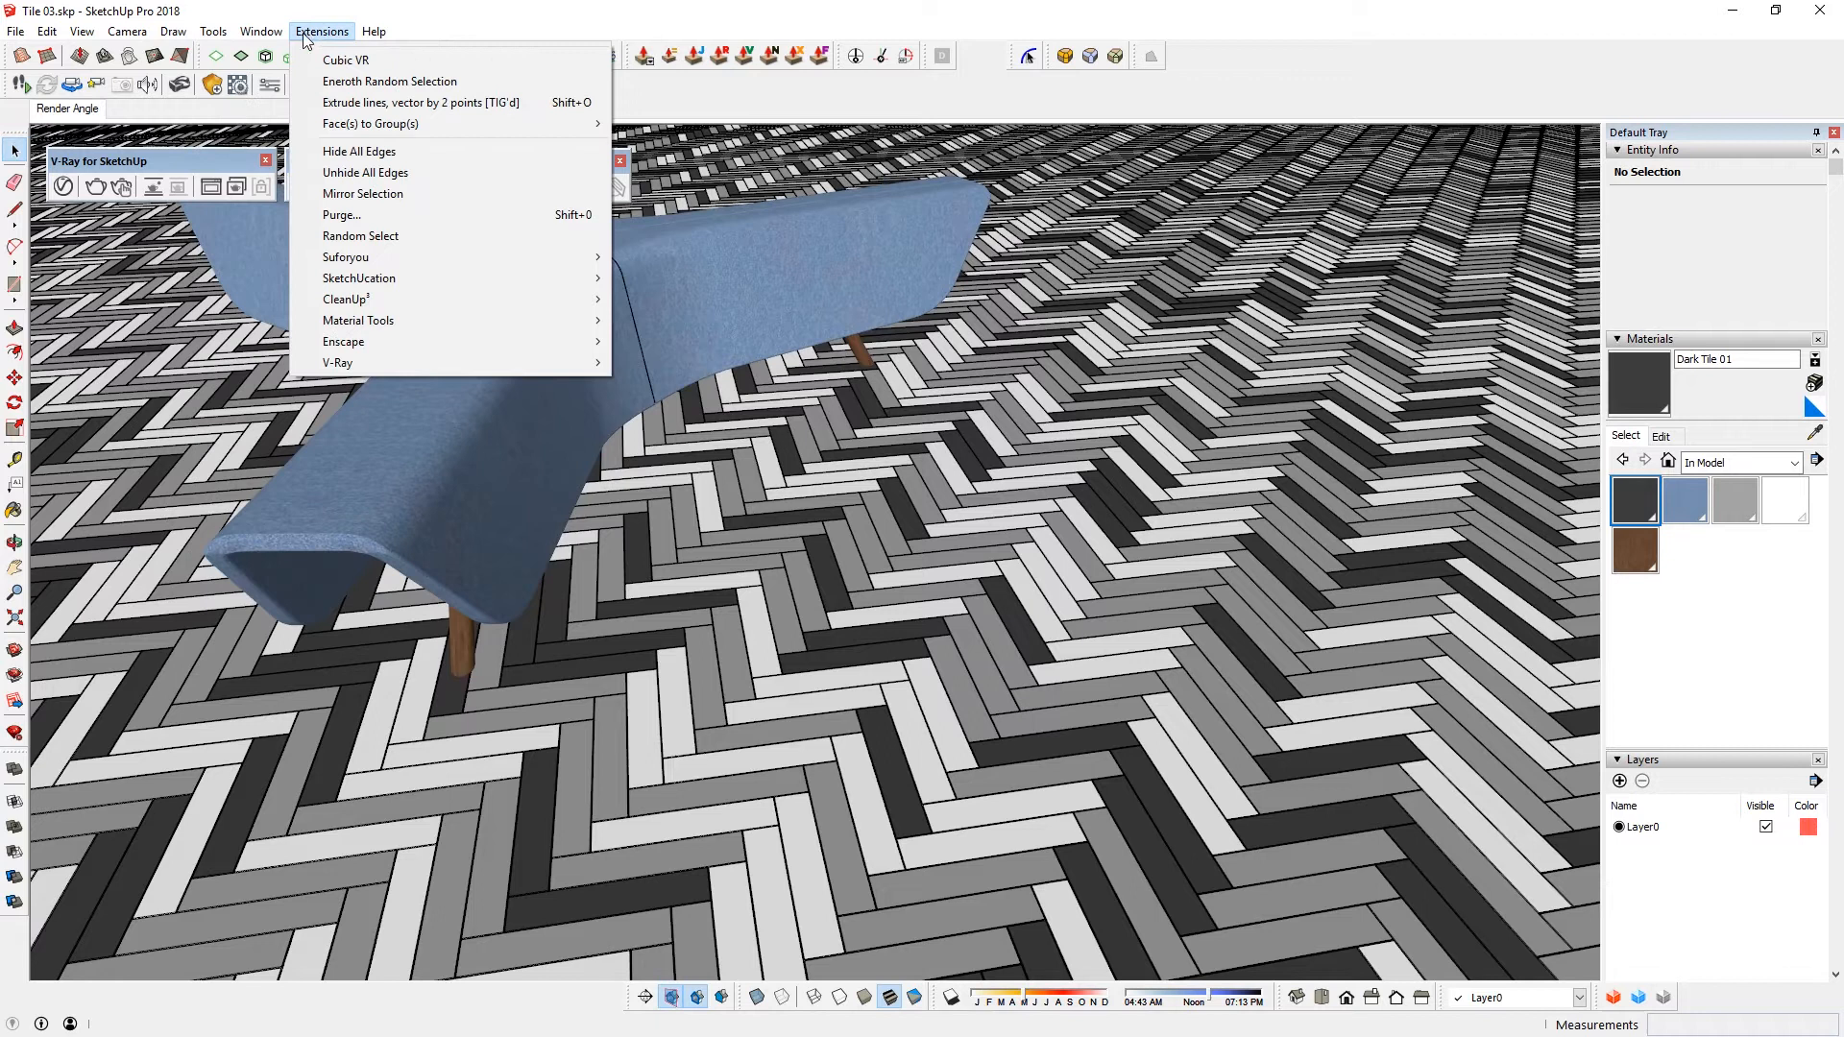
{"action": "mouse_move", "coordinate": [338, 363]}
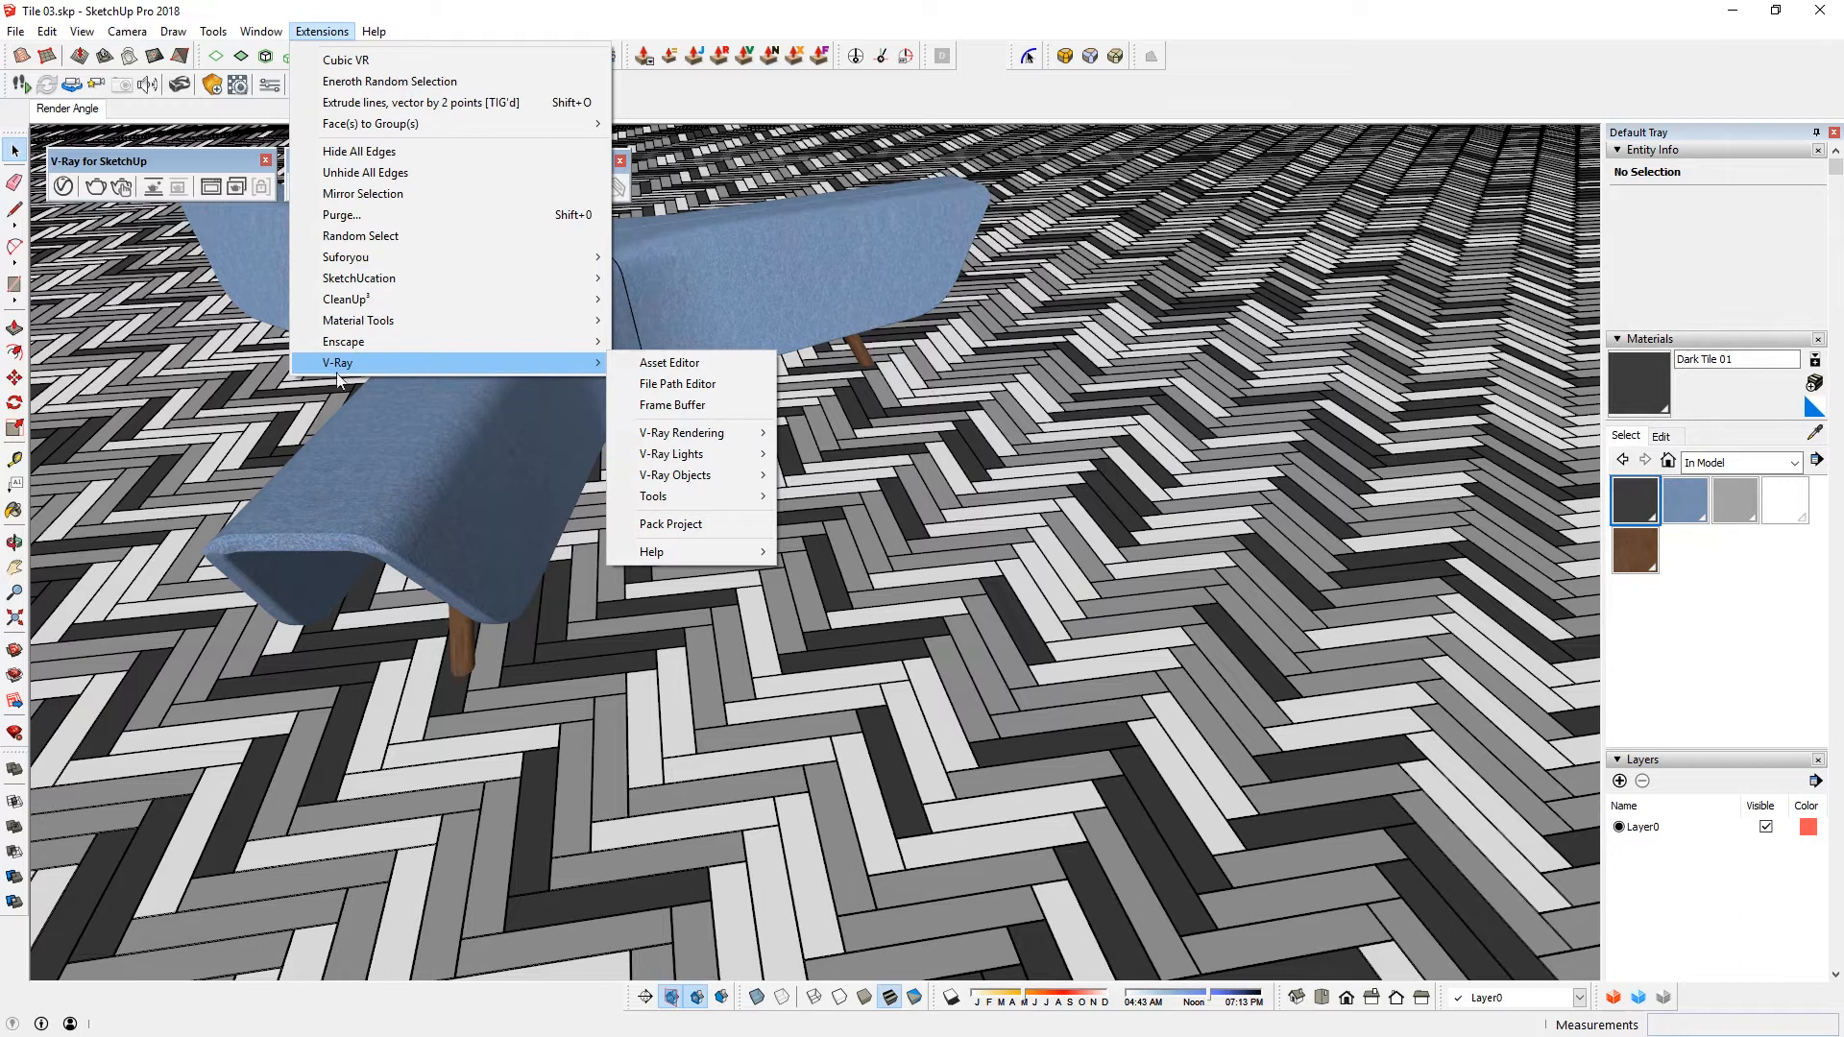
{"action": "left_click", "coordinate": [653, 496]}
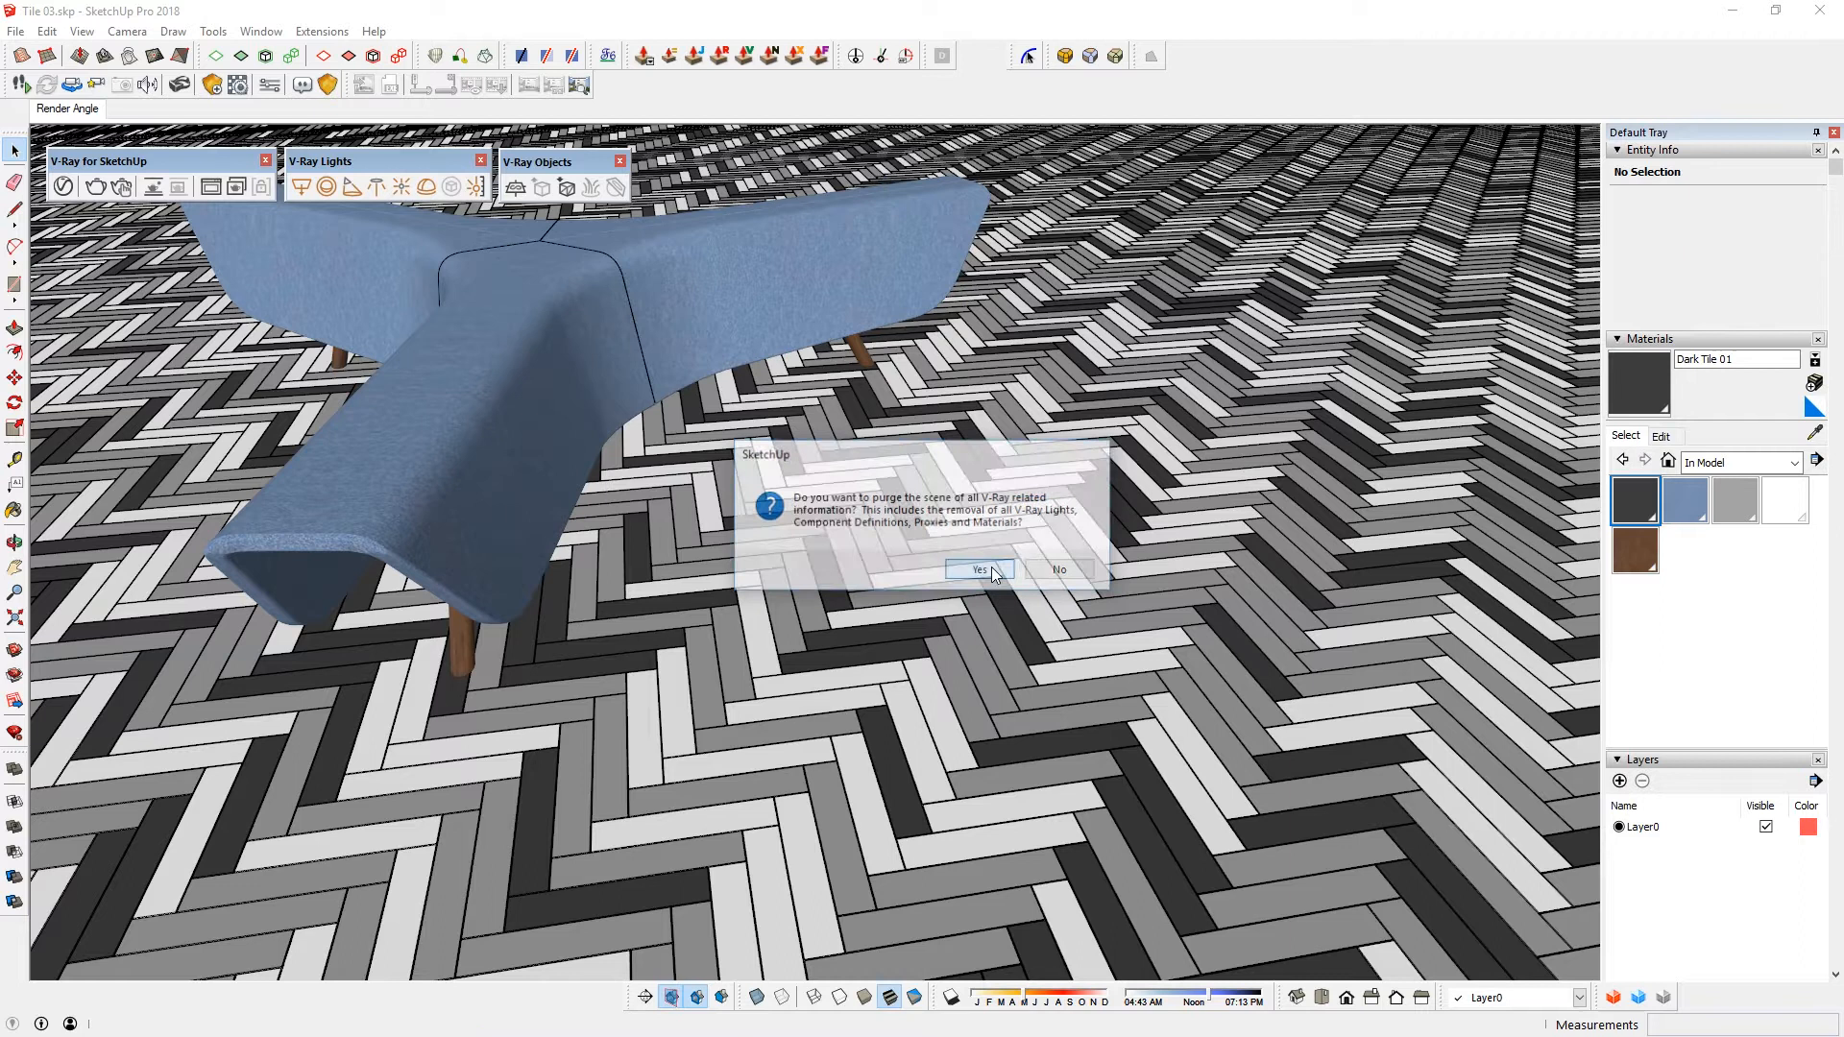
{"action": "left_click", "coordinate": [977, 569]}
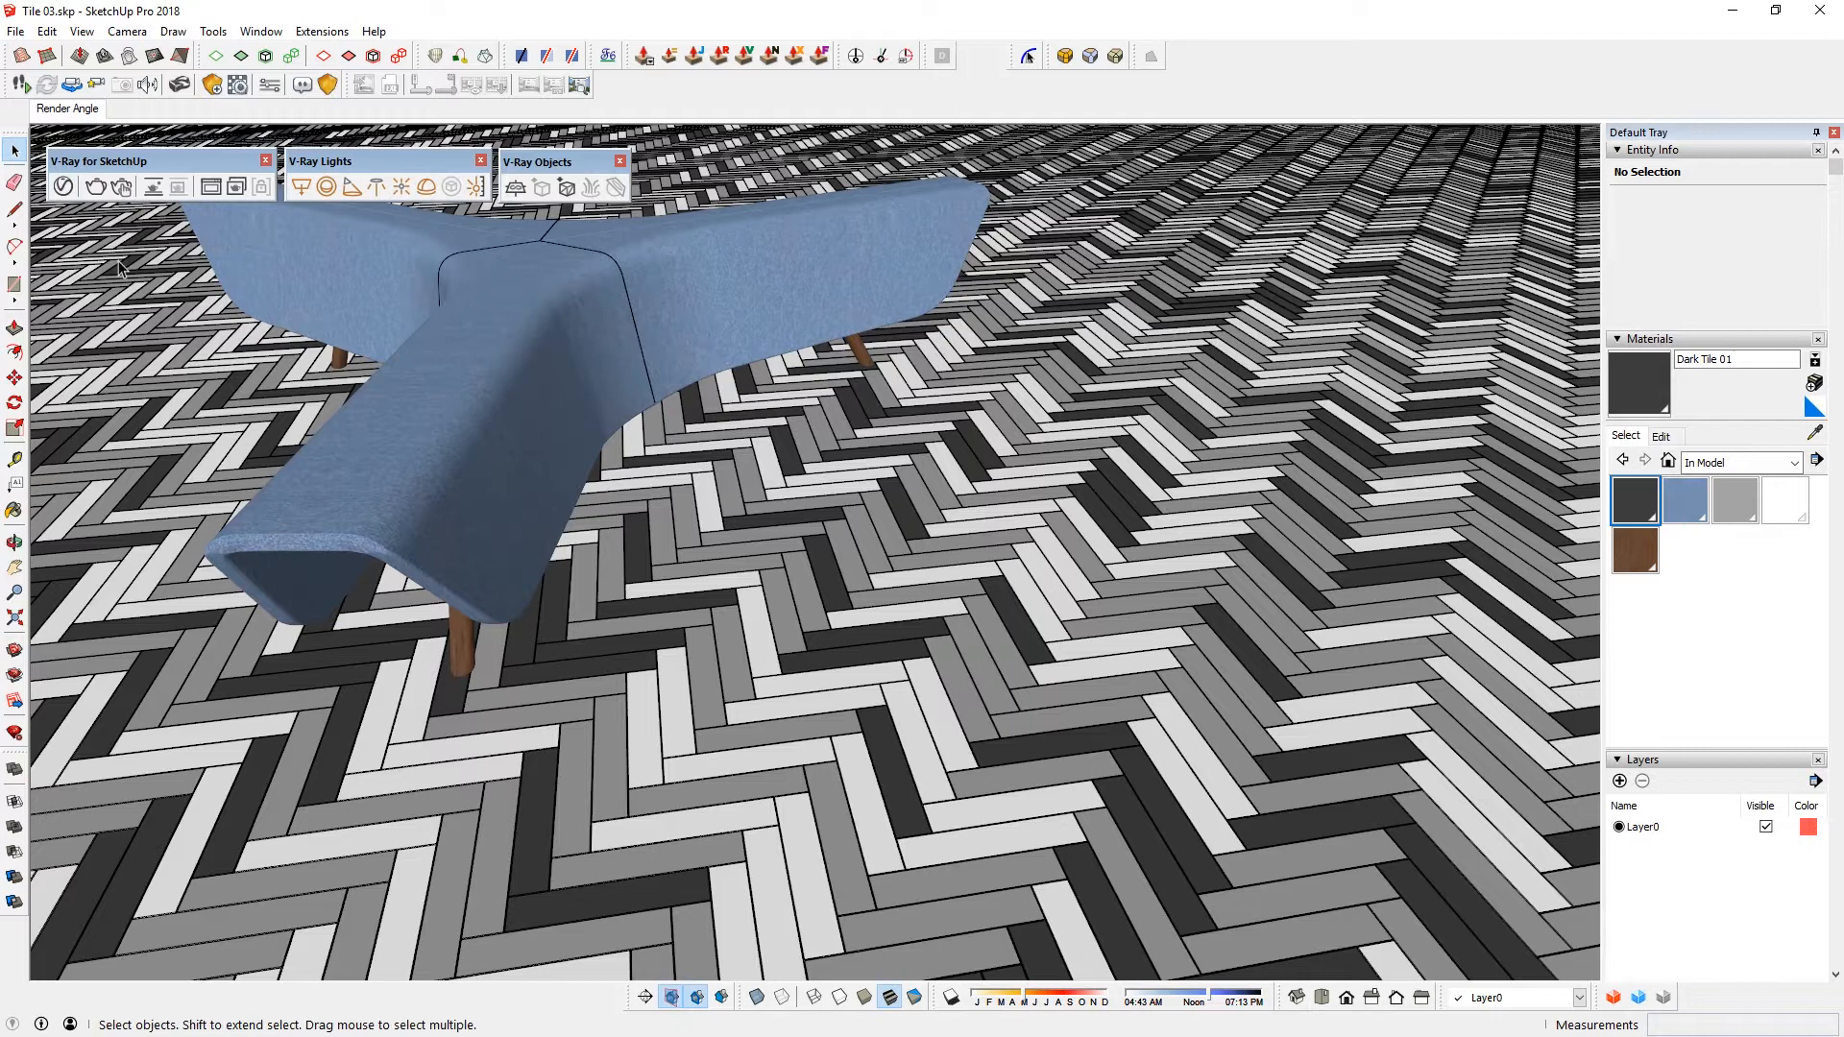